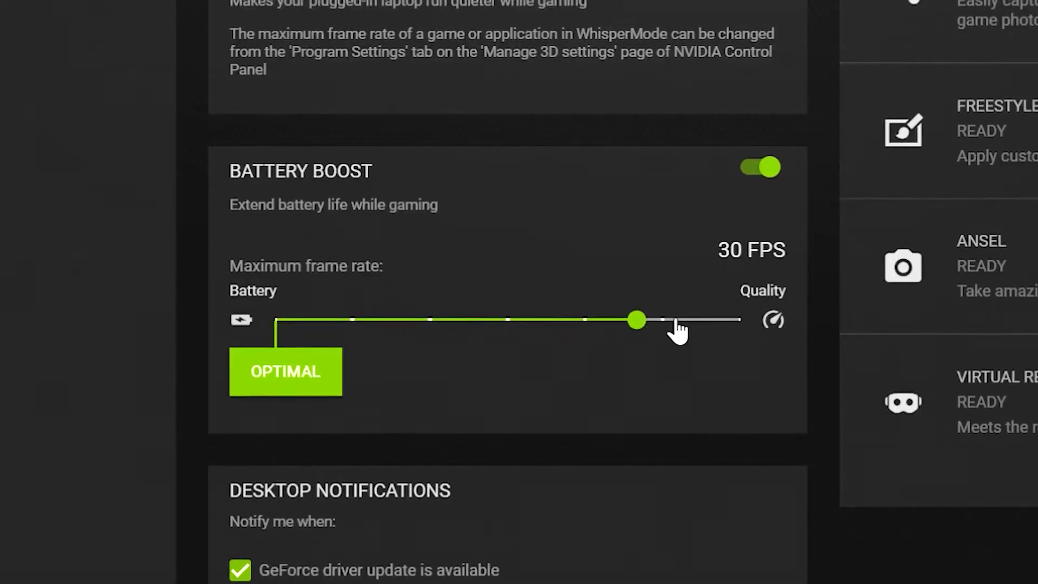
# Slide the Battery Boost maximum frame rate from 30 FPS to Quality, 60 FPS.
pyautogui.moveTo(633, 319); pyautogui.dragTo(737, 324)
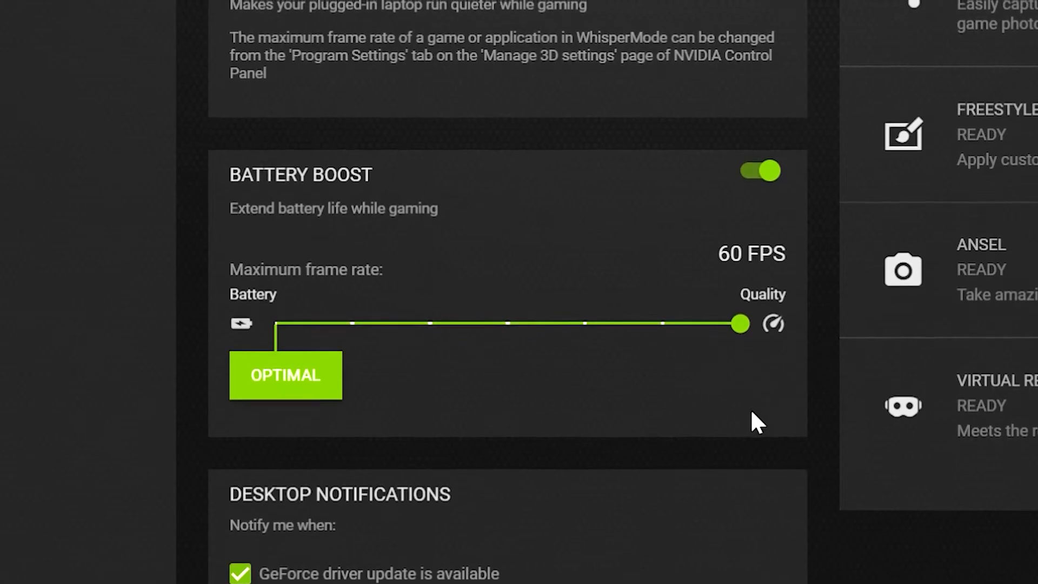